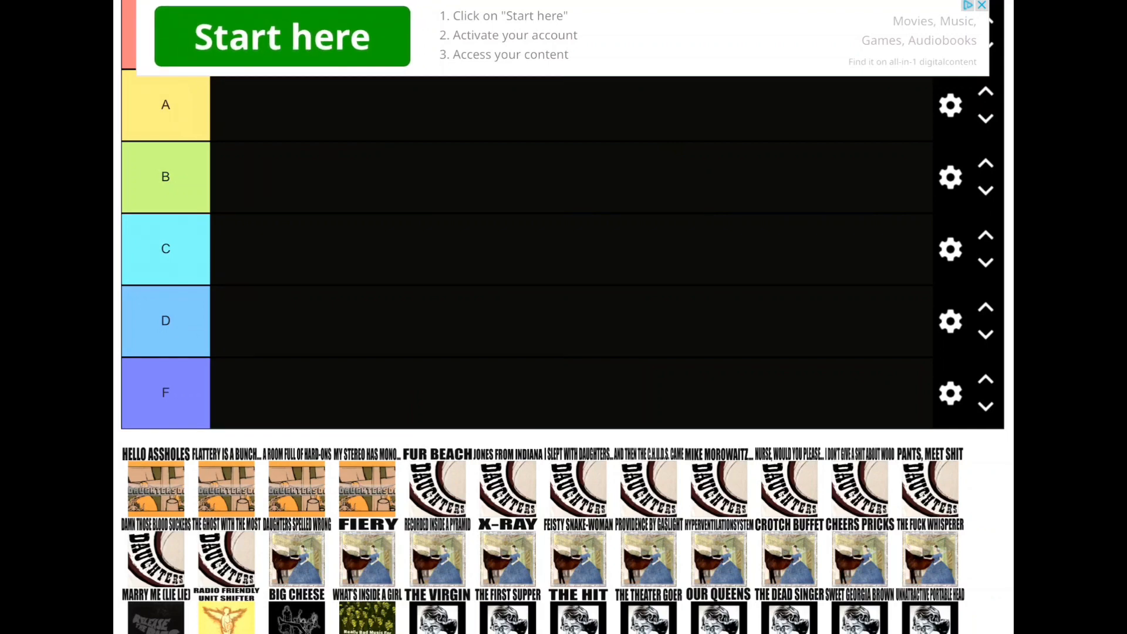
# Step: Rank an orange-cover song such as A Room Full of Hard-Ons into tier C
pyautogui.moveTo(155, 489); pyautogui.dragTo(202, 410)
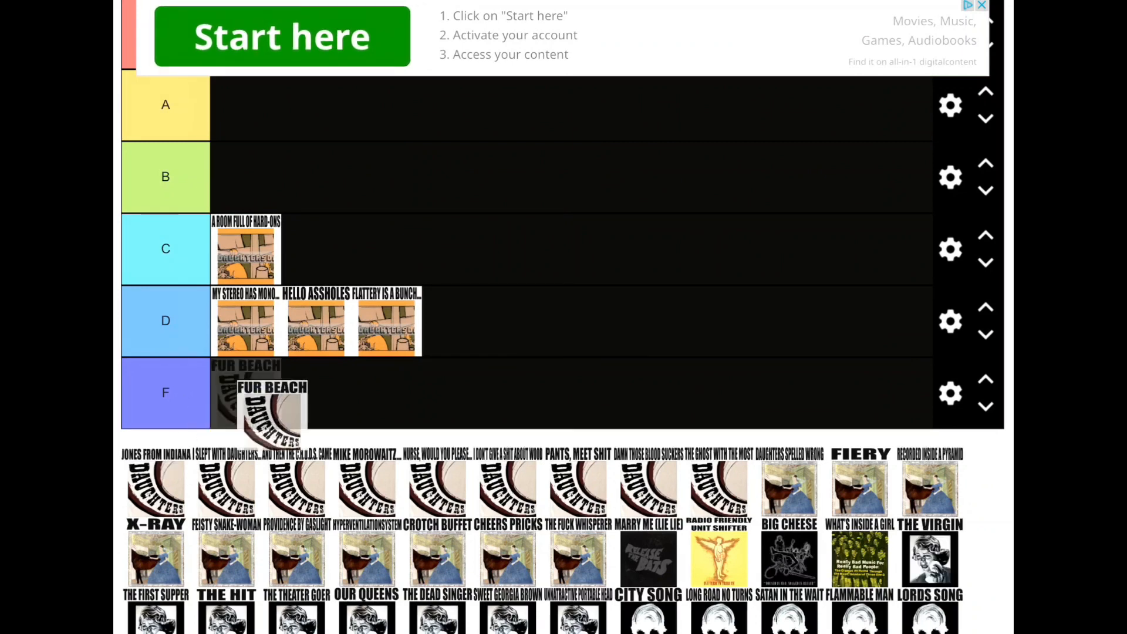
# Step: Rank Fur Beach in tier D and a Daughters-logo song in tier C
pyautogui.moveTo(270, 403); pyautogui.dragTo(457, 321)
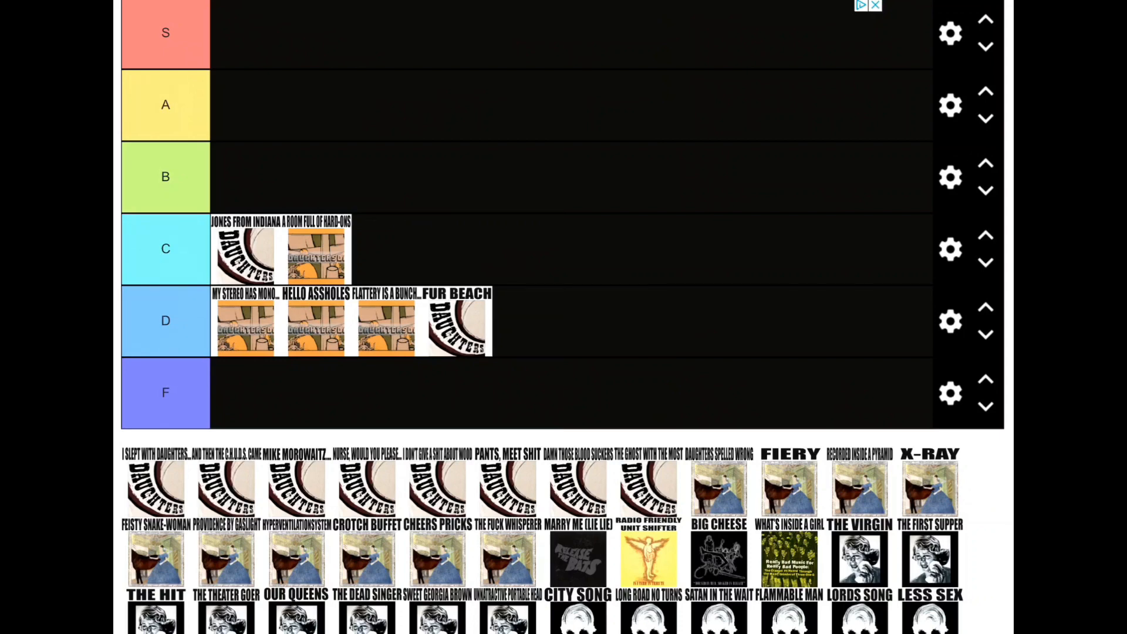
pyautogui.moveTo(155, 493); pyautogui.dragTo(166, 391)
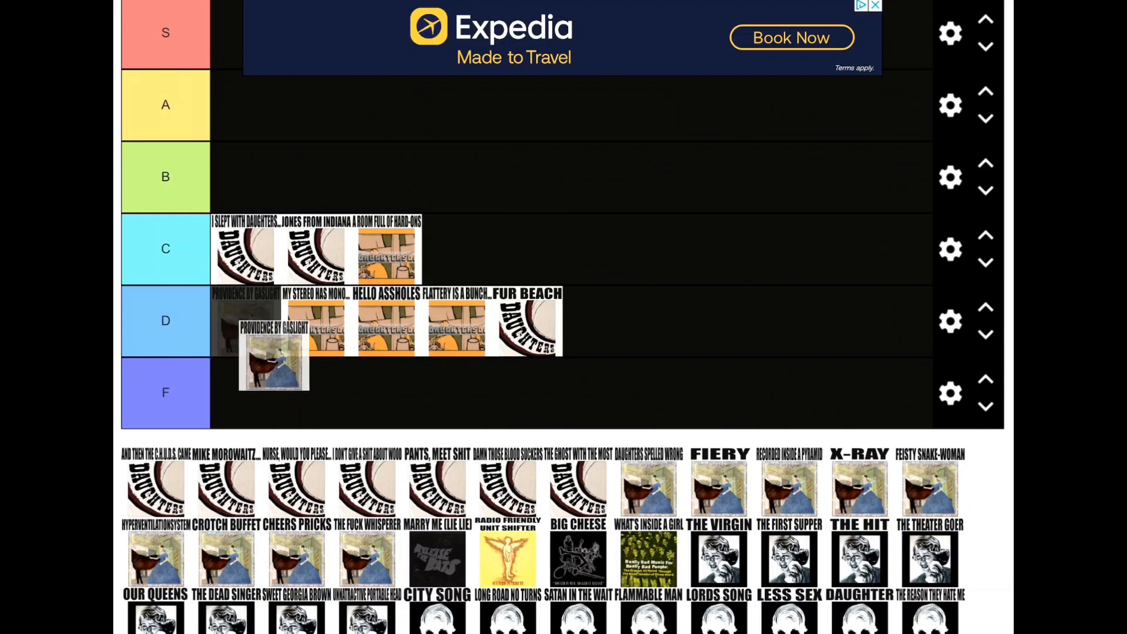
# Step: Rank Providence by Gaslight in tier D next to the orange-cover songs
pyautogui.moveTo(273, 360); pyautogui.dragTo(387, 327)
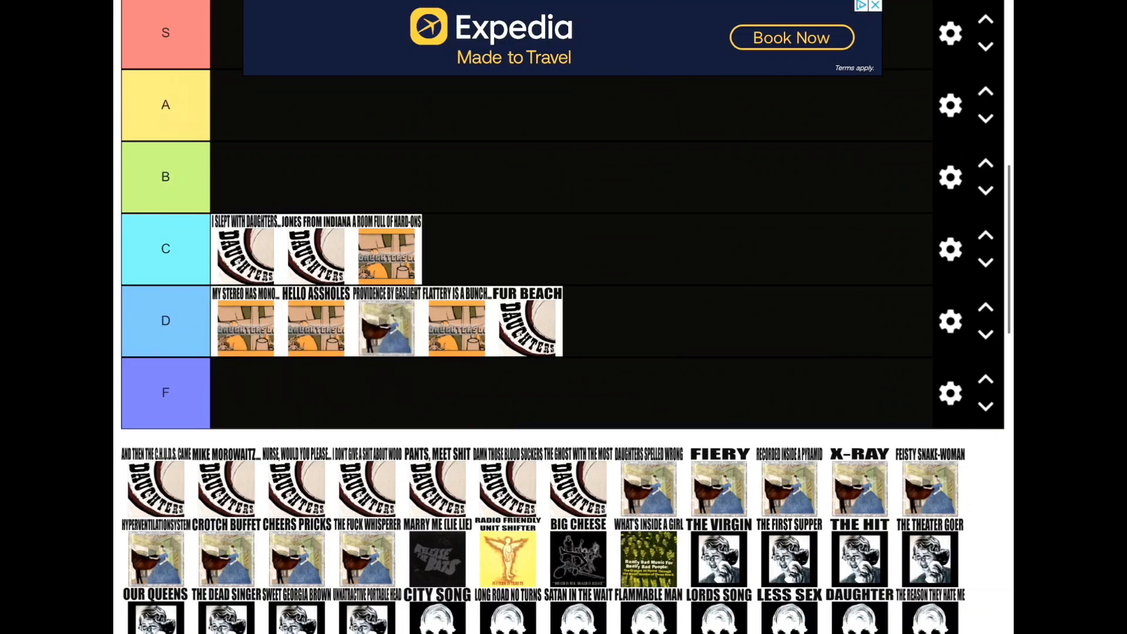
pyautogui.scroll(-3)
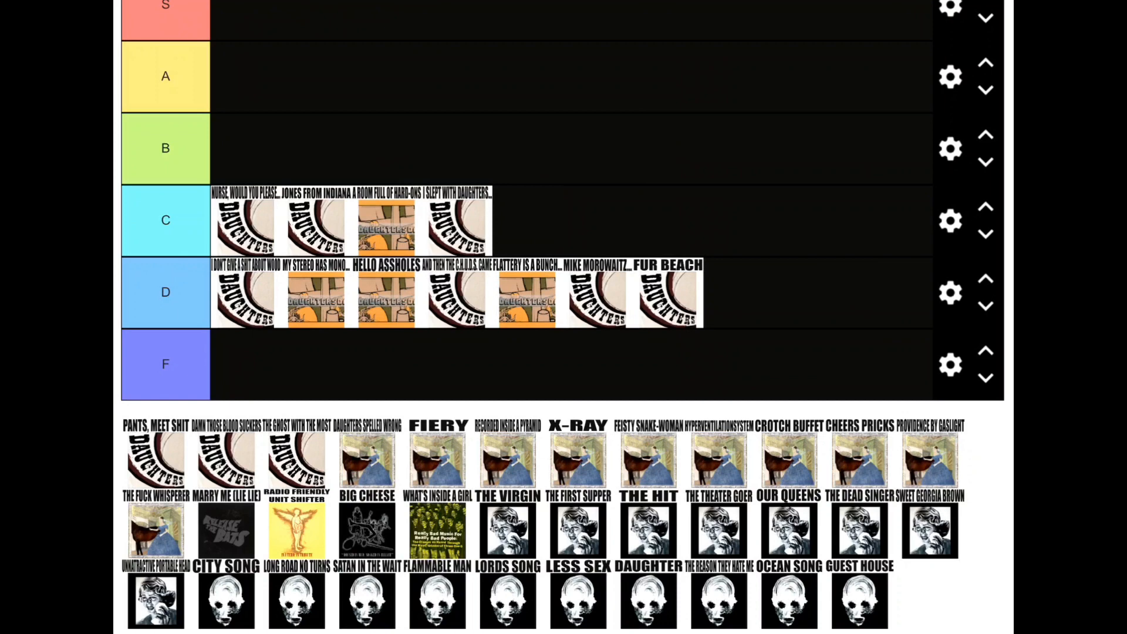
# Step: Rank Pants, Meet Shit and Damn Those Blood Suckers in tier D
pyautogui.moveTo(153, 461); pyautogui.dragTo(245, 366)
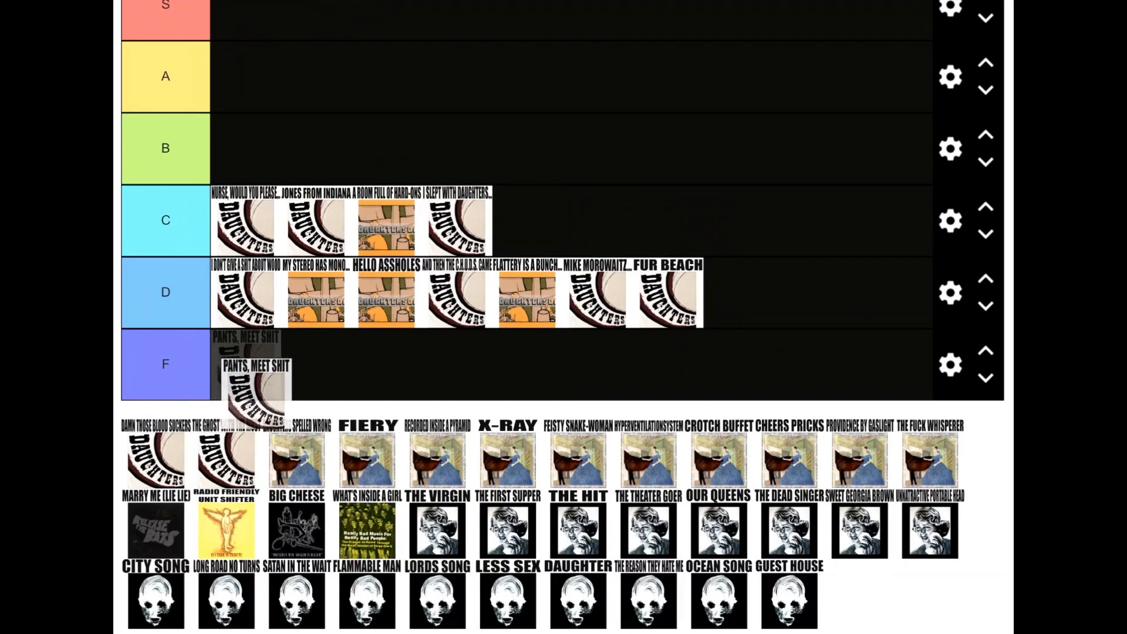
pyautogui.moveTo(244, 374); pyautogui.dragTo(500, 302)
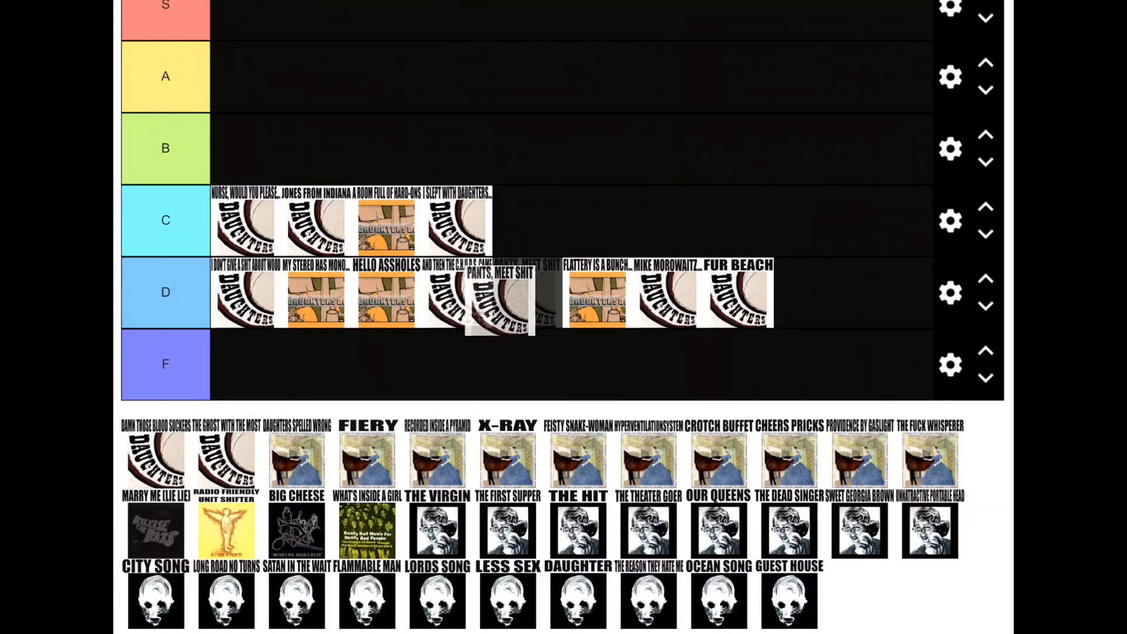
pyautogui.moveTo(499, 298); pyautogui.dragTo(554, 295)
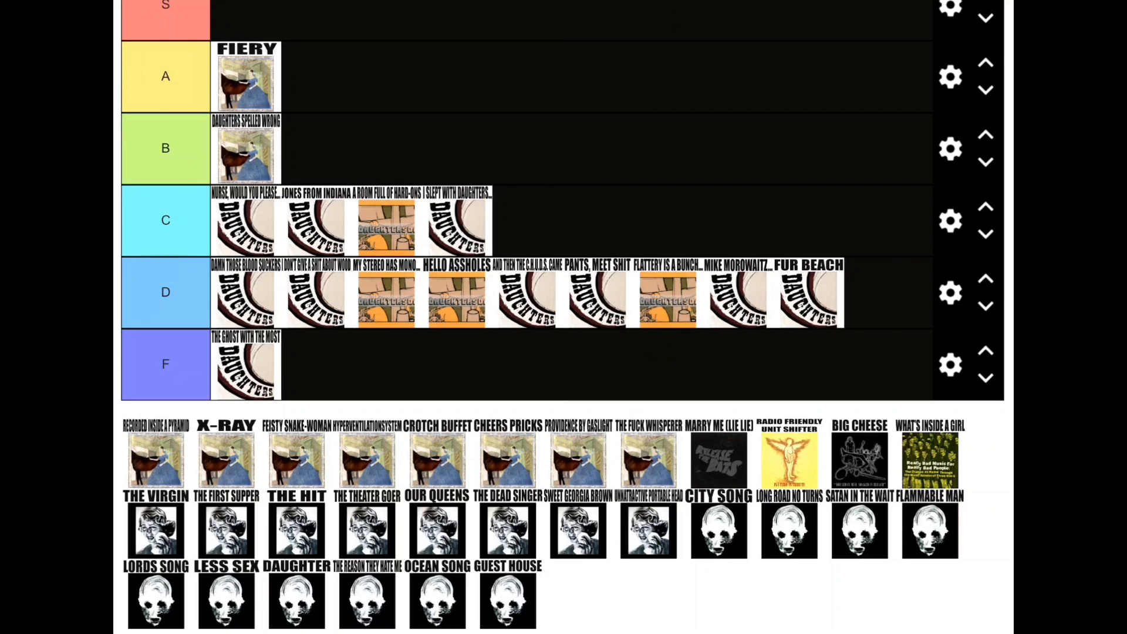
# Step: Rank Recorded Inside a Pyramid from the pool into an upper tier
pyautogui.moveTo(155, 460); pyautogui.dragTo(209, 108)
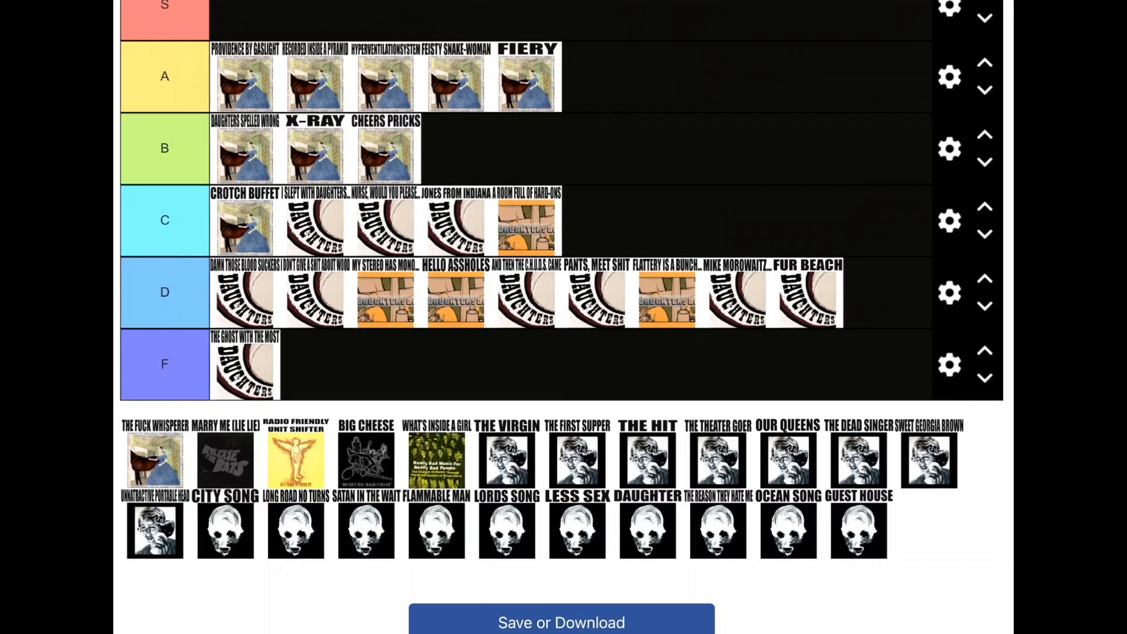
# Step: Scroll down to reveal more piano-cover and logo songs in the pool
pyautogui.scroll(-3)
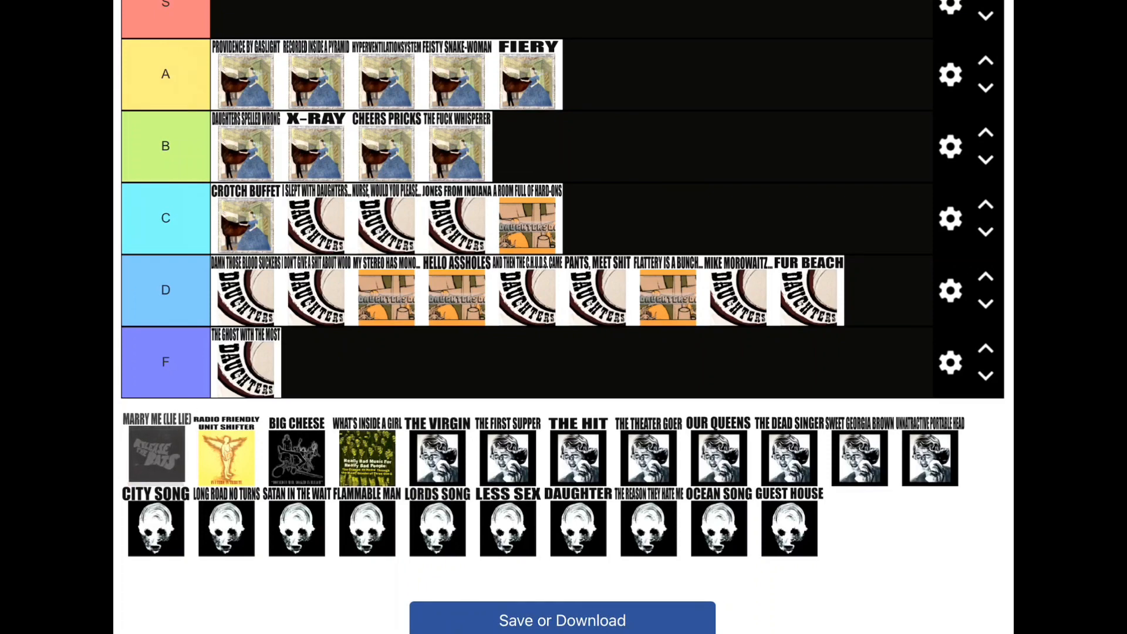
# Step: Rank another pool song into a tier and What's Inside a Girl into tier C
pyautogui.moveTo(155, 452); pyautogui.dragTo(191, 381)
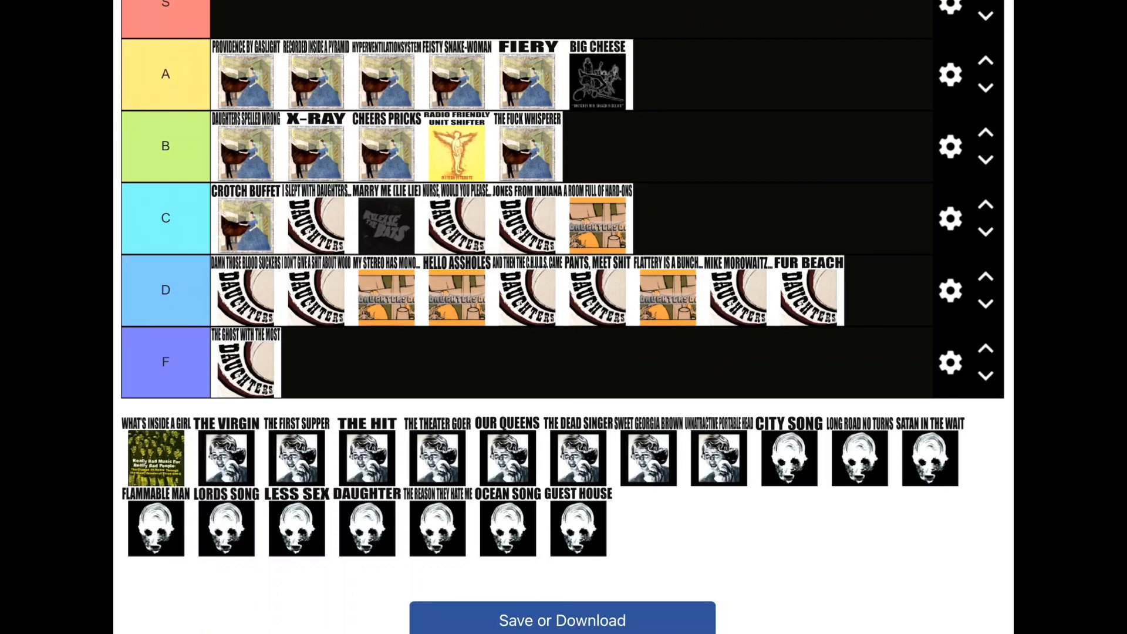
pyautogui.moveTo(155, 458); pyautogui.dragTo(316, 362)
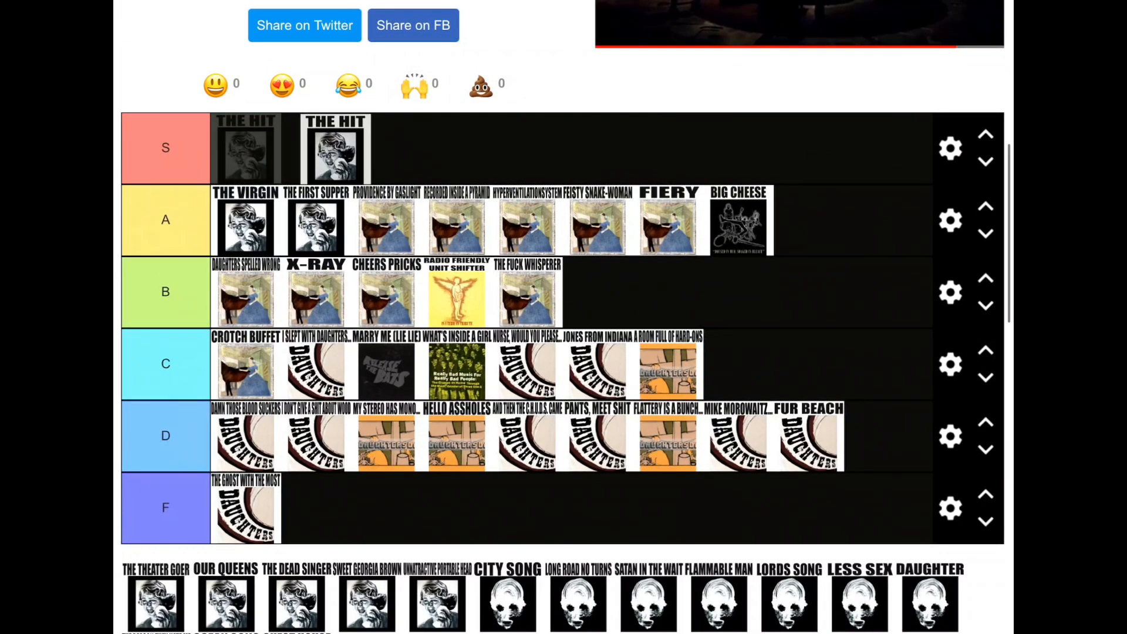
# Step: Rank The Theater Goer and Our Queens into tier S beside The Hit
pyautogui.scroll(-3)
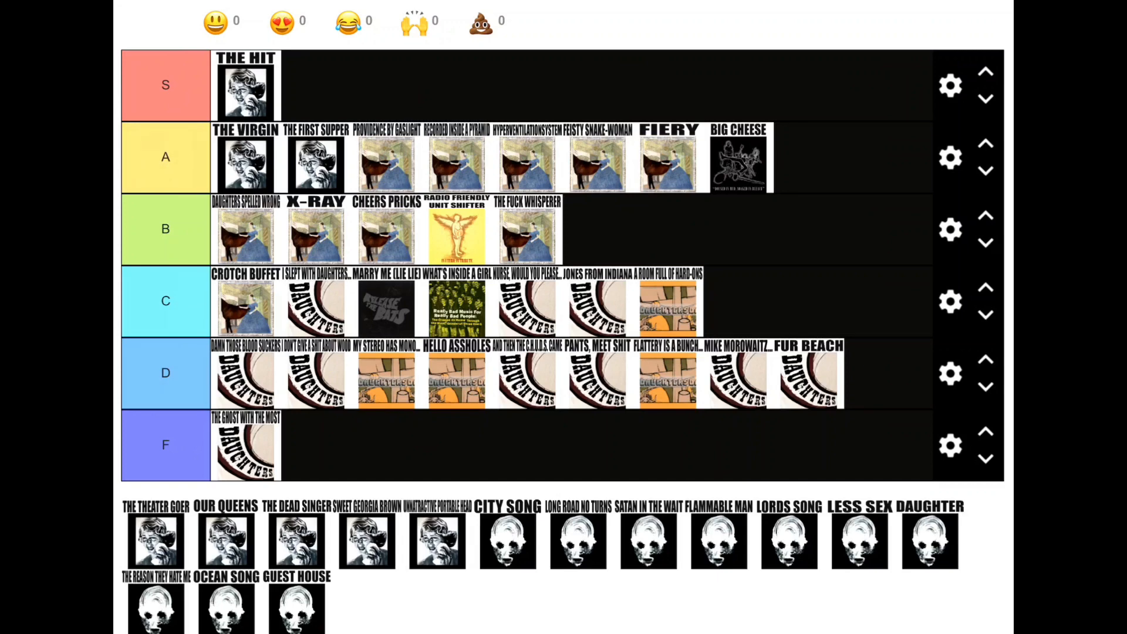
pyautogui.moveTo(154, 541); pyautogui.dragTo(315, 85)
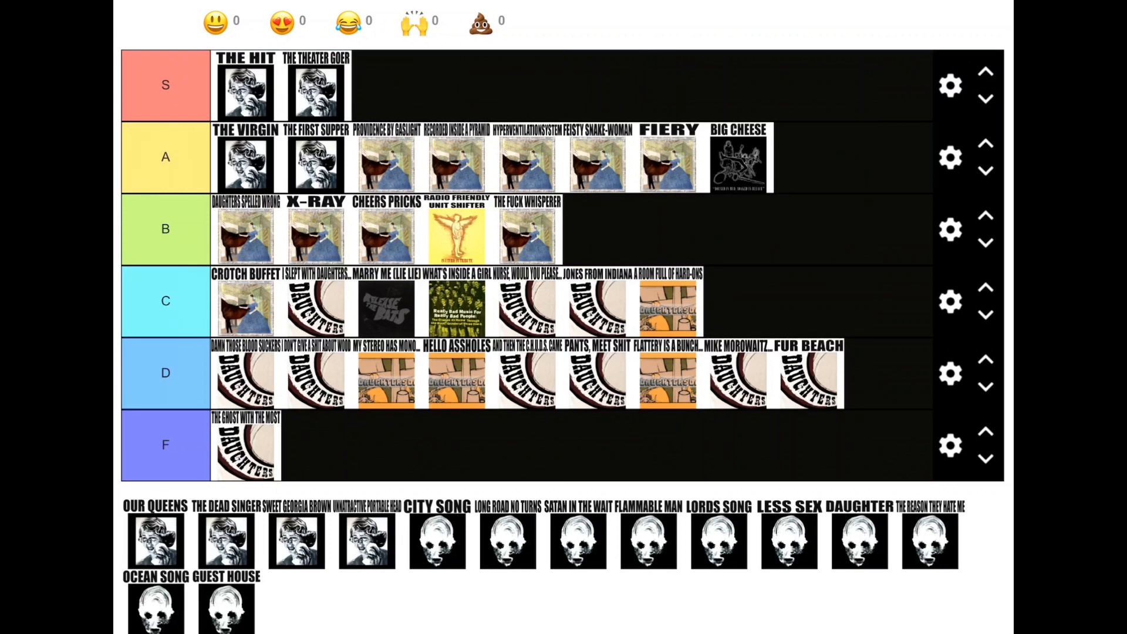
pyautogui.moveTo(155, 540); pyautogui.dragTo(165, 368)
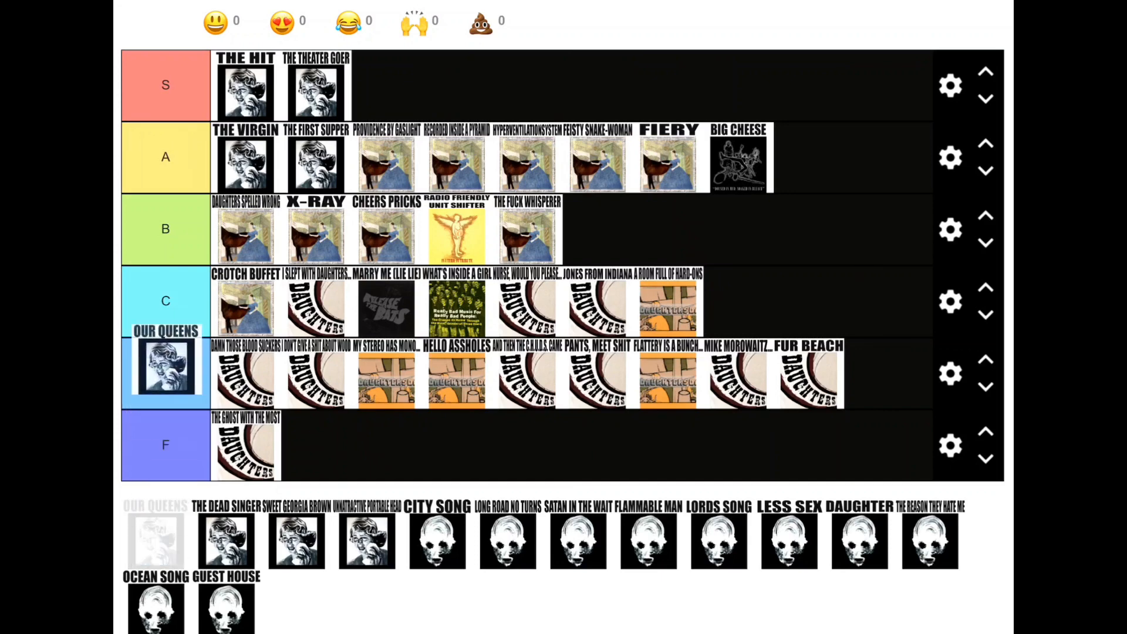
pyautogui.moveTo(164, 366); pyautogui.dragTo(366, 84)
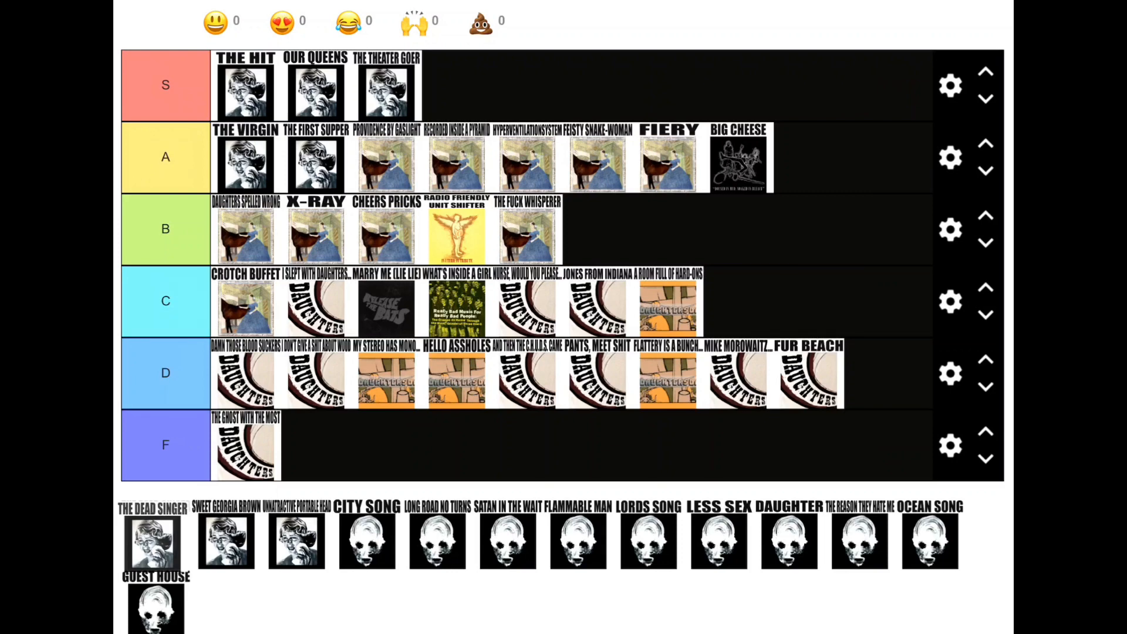
# Step: Rank The Dead Singer in tier B and another pool song into tier S
pyautogui.moveTo(152, 539); pyautogui.dragTo(198, 504)
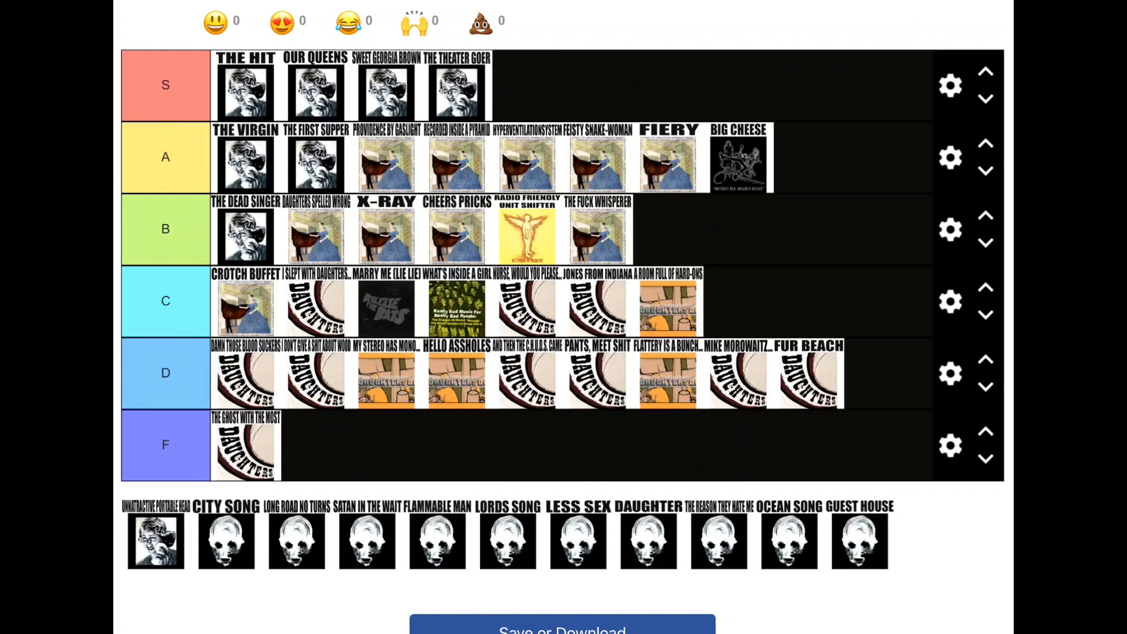
pyautogui.moveTo(155, 540); pyautogui.dragTo(280, 85)
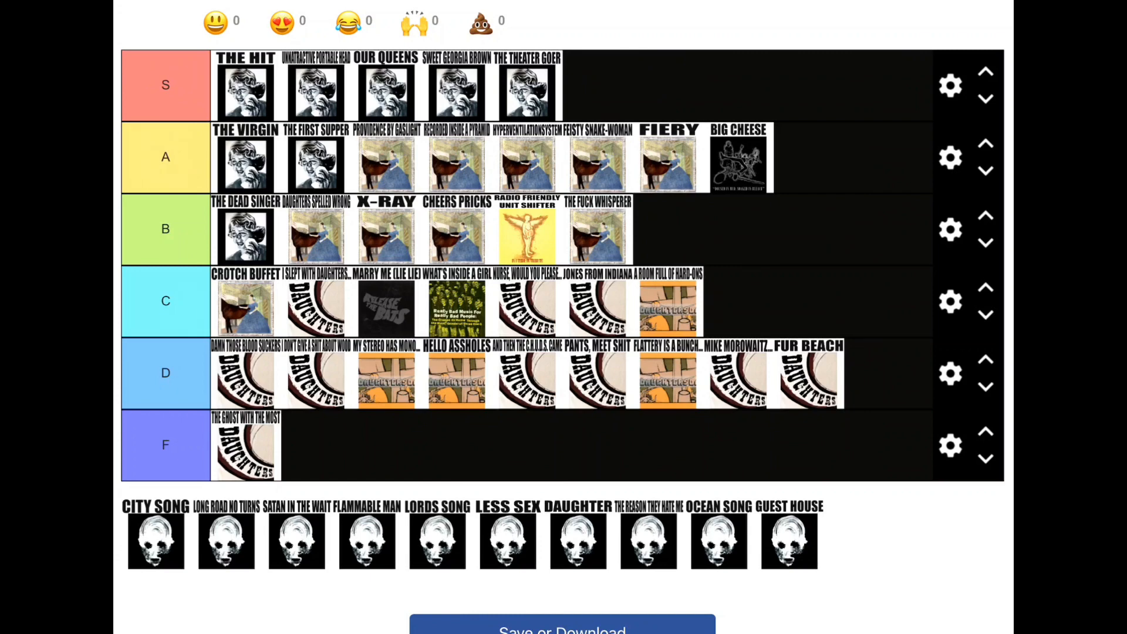
# Step: Rank City Song at the front of tier B
pyautogui.moveTo(155, 540); pyautogui.dragTo(230, 230)
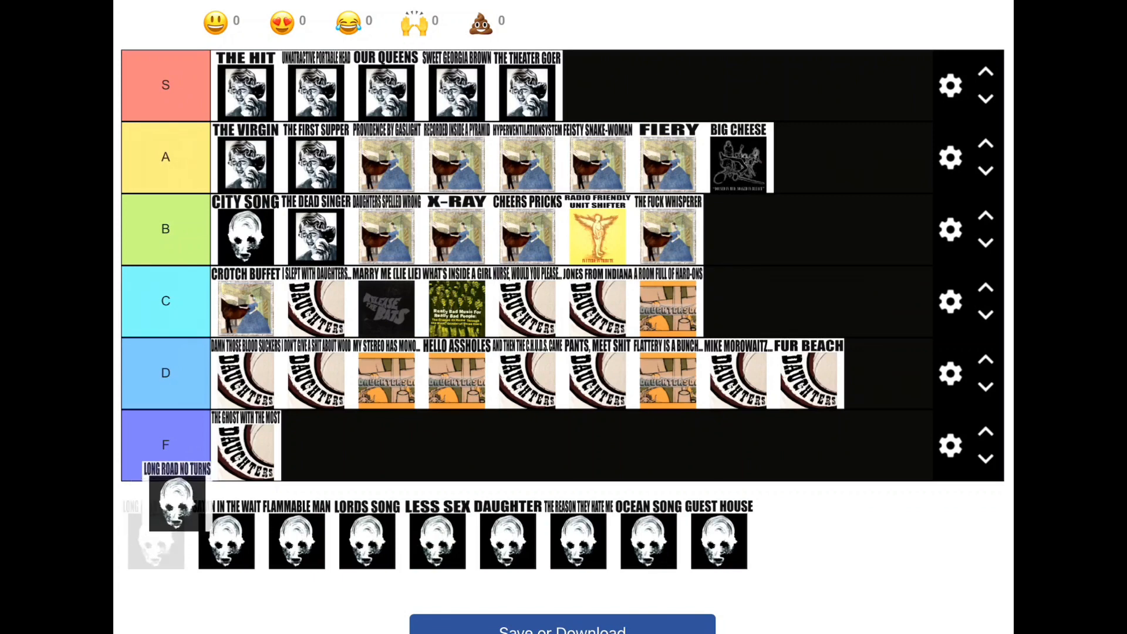
# Step: Place Long Road No Turns in the S tier after Unattractive Portable Head
pyautogui.moveTo(176, 504); pyautogui.dragTo(385, 86)
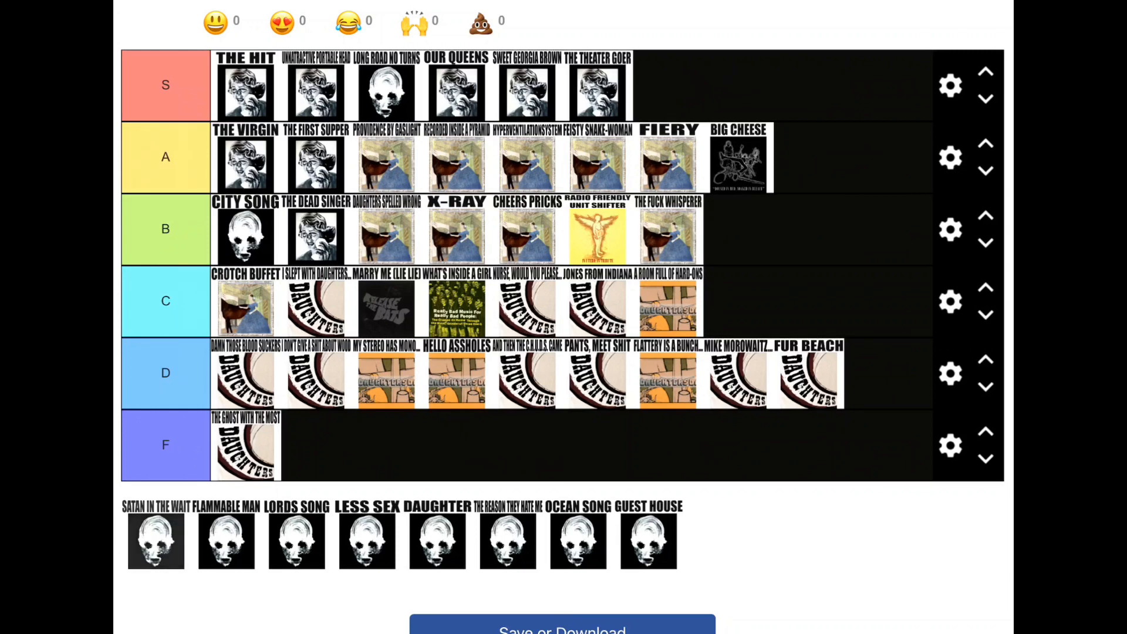
# Step: Place Satan in the Wait at the front of the S tier
pyautogui.moveTo(155, 540); pyautogui.dragTo(173, 467)
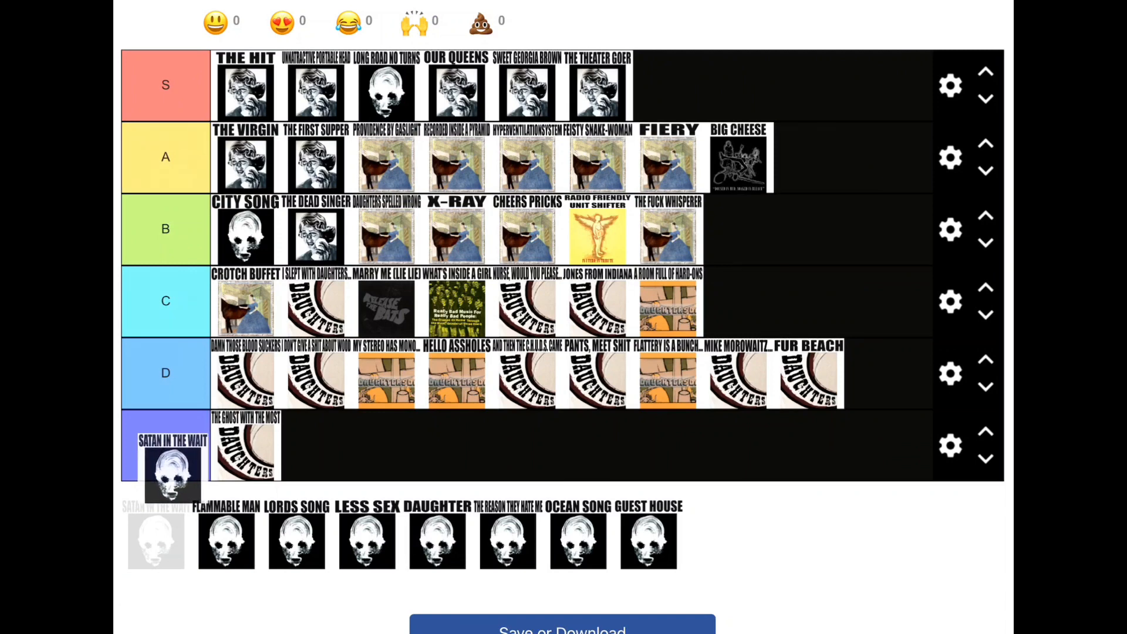
pyautogui.moveTo(155, 541); pyautogui.dragTo(218, 84)
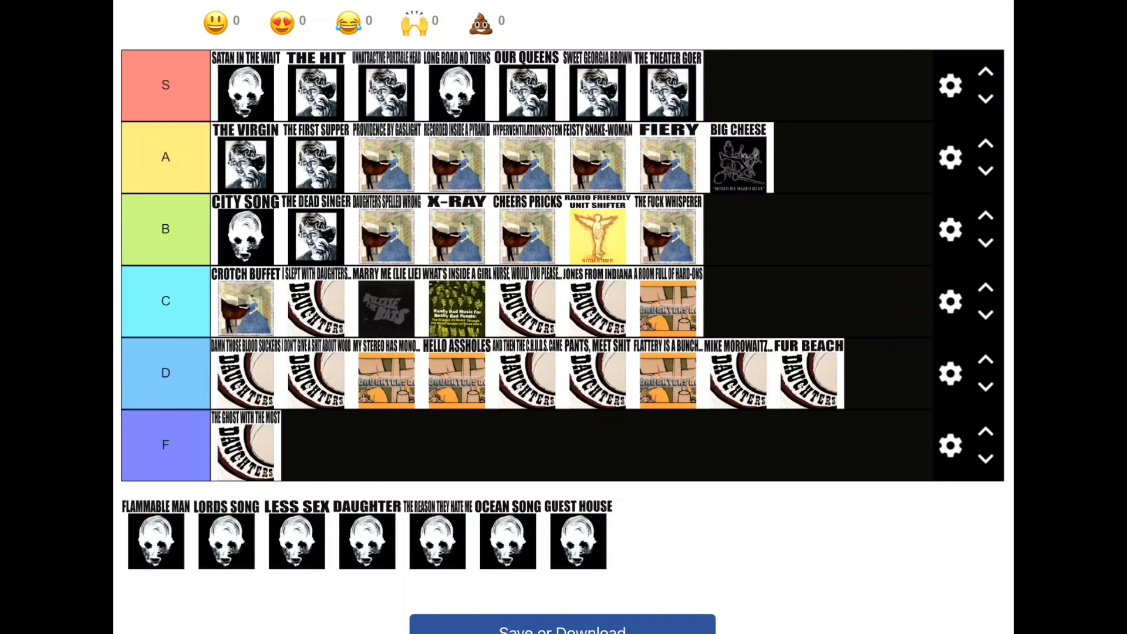
# Step: Place Flammable Man in the A tier
pyautogui.moveTo(155, 541); pyautogui.dragTo(386, 157)
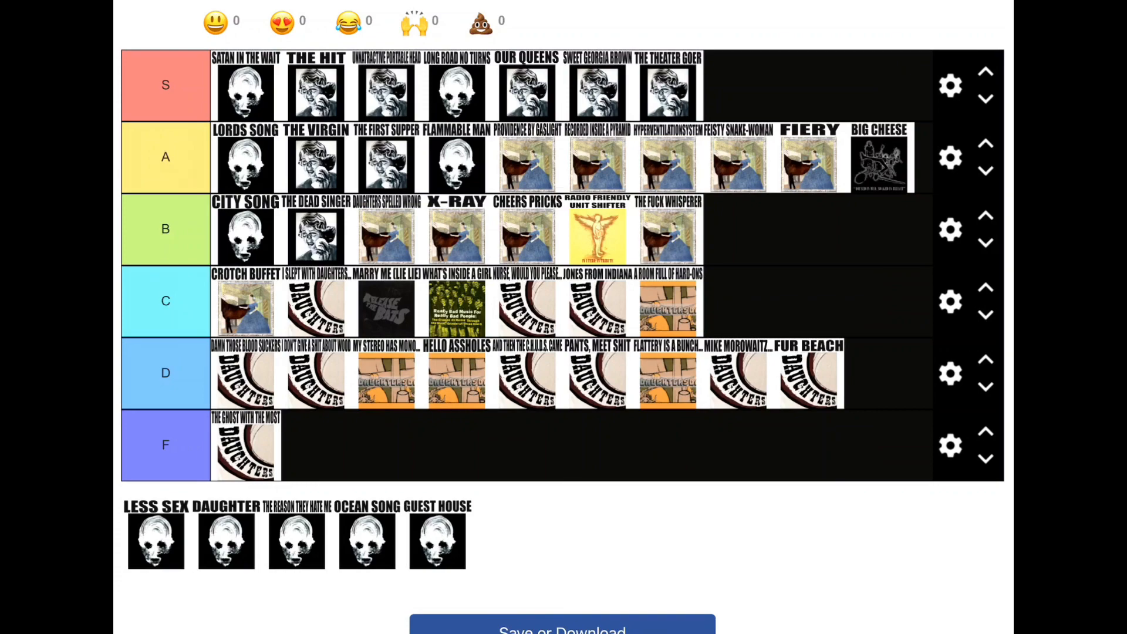
# Step: Place Less Sex in the S tier before The Theater Goer
pyautogui.moveTo(155, 540); pyautogui.dragTo(694, 87)
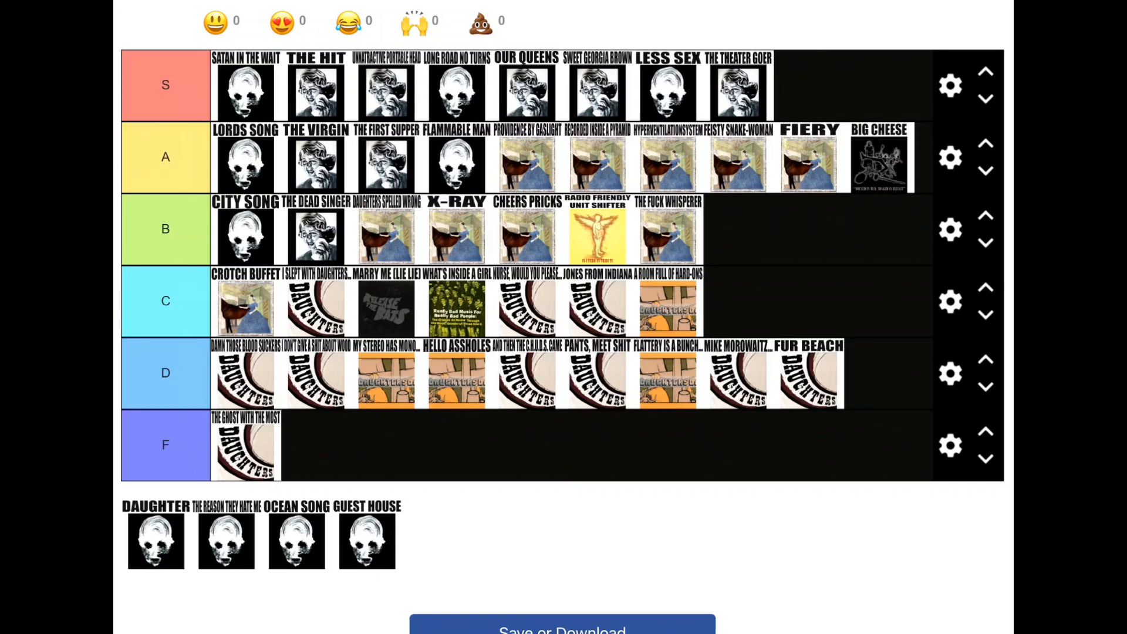
# Step: Place Daughter and The Reason They Hate Me in the S tier
pyautogui.moveTo(155, 542); pyautogui.dragTo(209, 431)
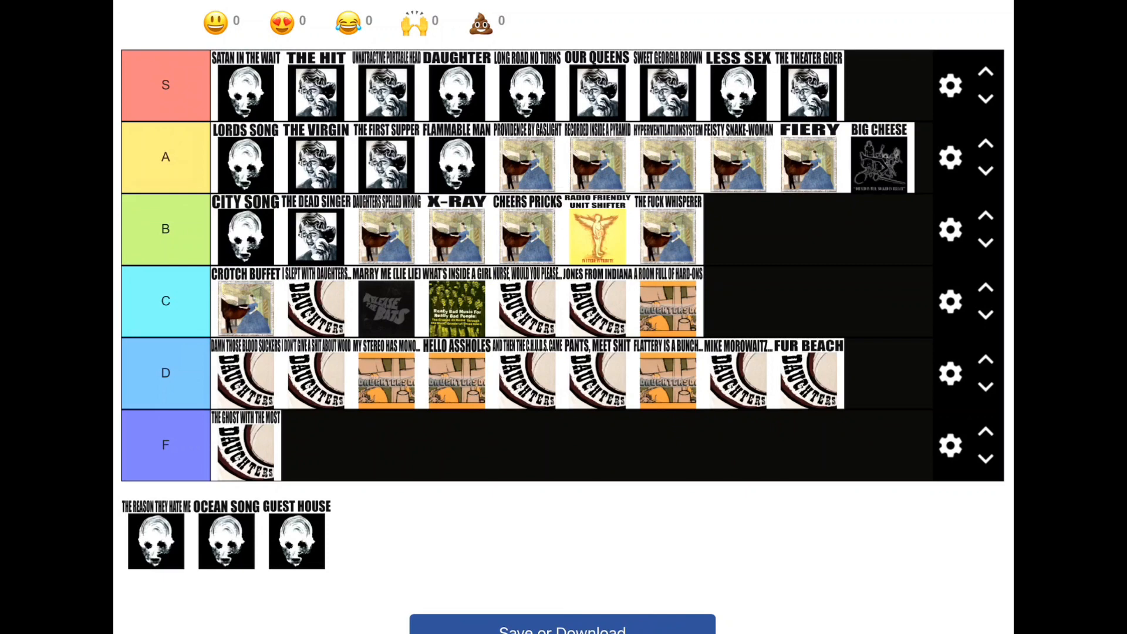
pyautogui.moveTo(155, 540); pyautogui.dragTo(417, 86)
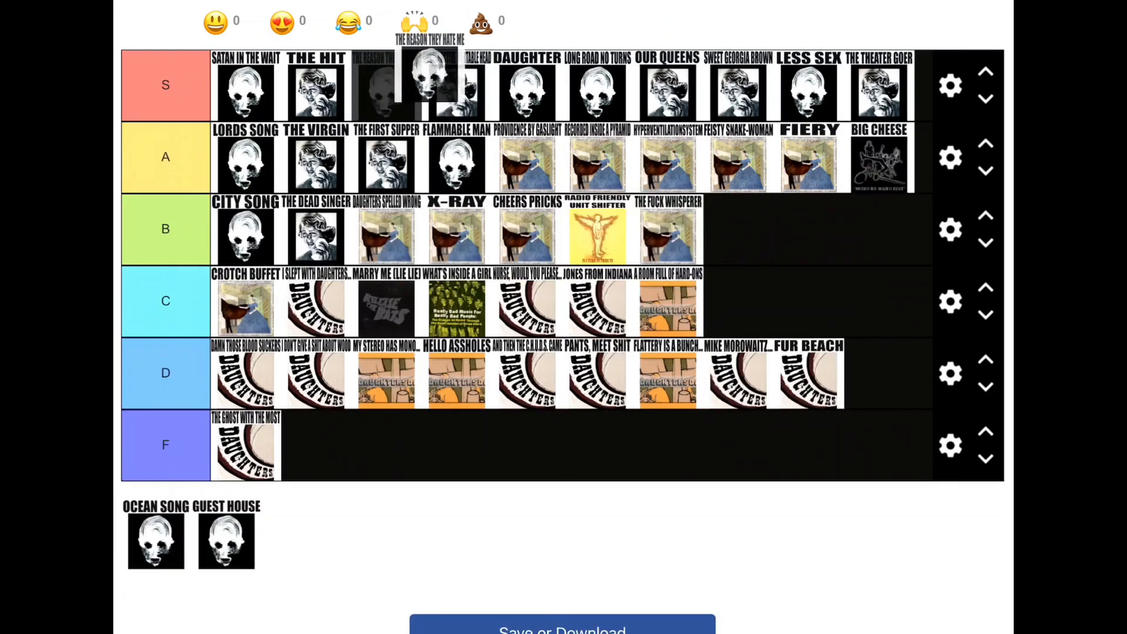